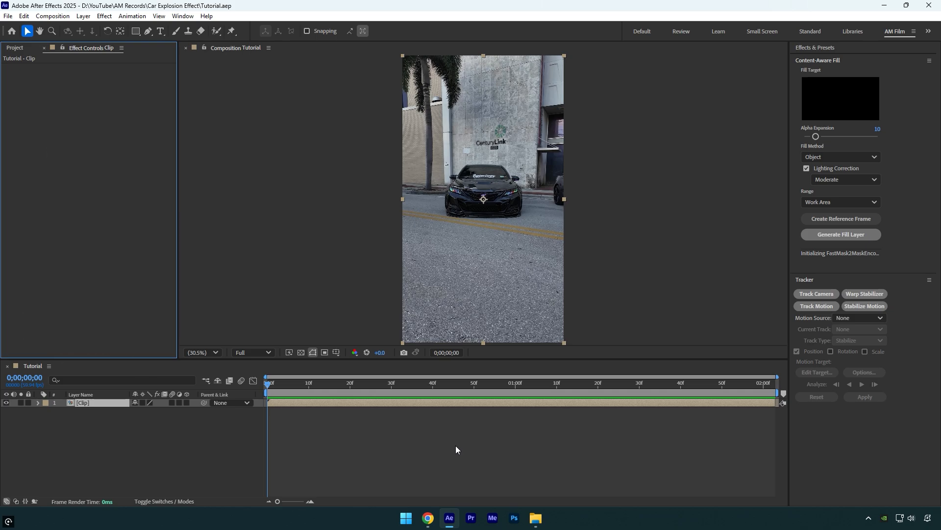
mouse_move(222, 106)
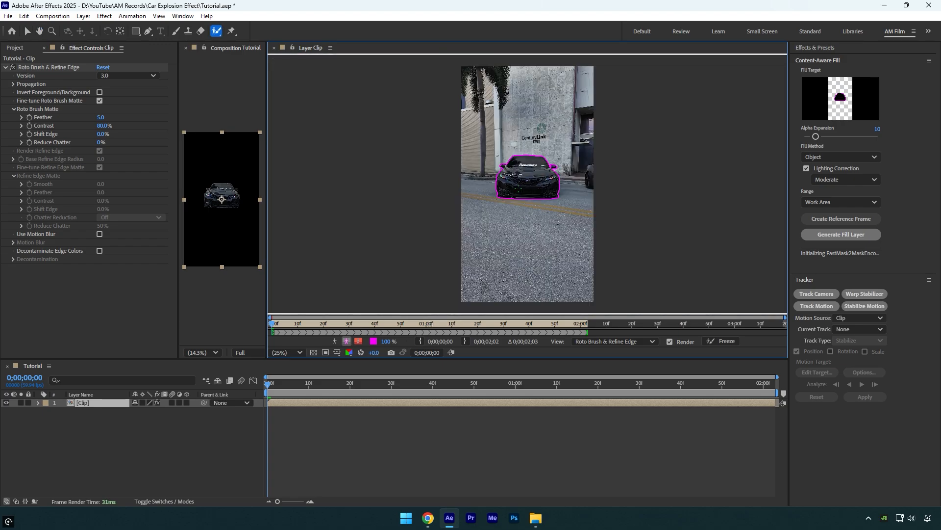
Freeze the Roto Brush matte of the car across the clip.
click(725, 340)
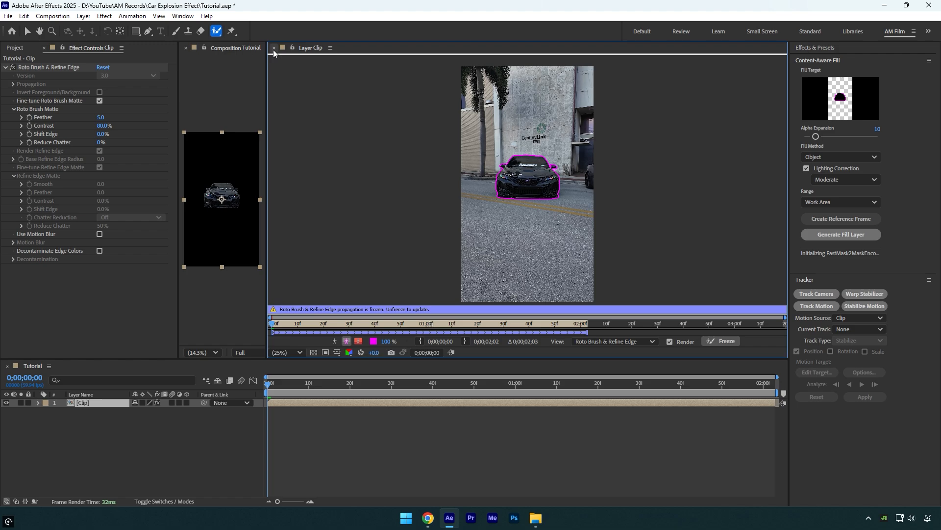
Duplicate the roto clip and name the layers 'Car only / explosion' and 'Clean'.
key(ctrl+d)
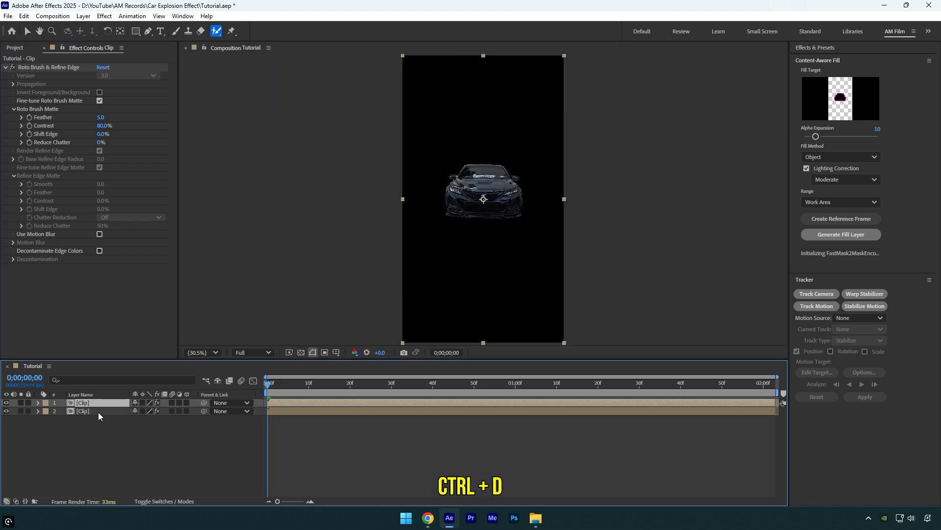
text(Car only / explosion)
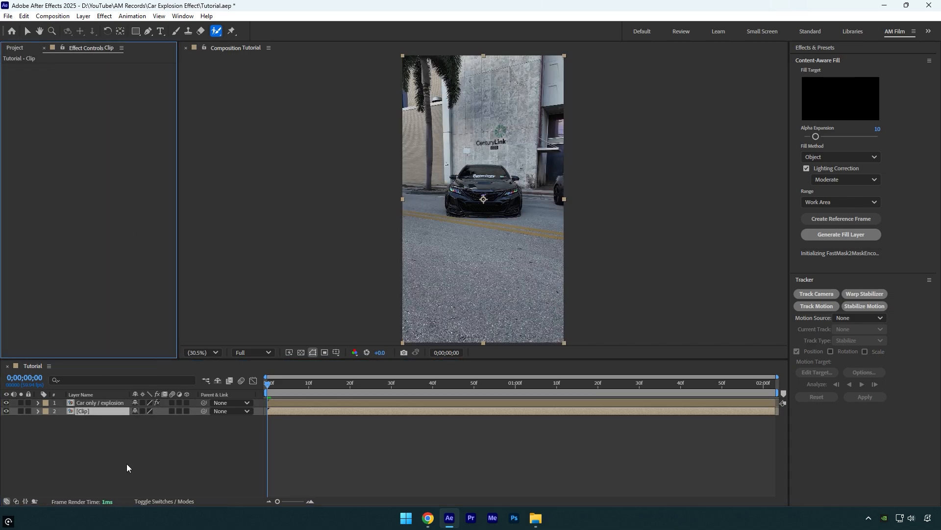
text(Clean)
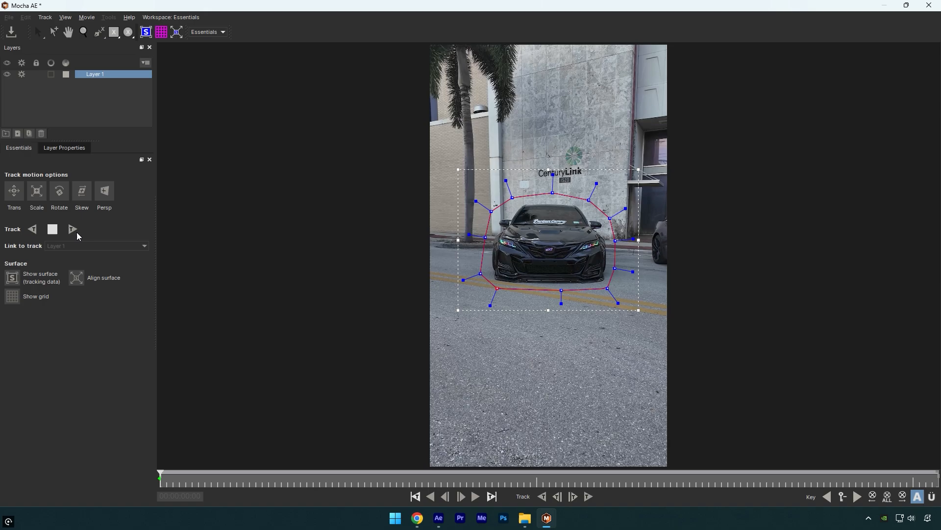
Track the X-spline shape around the car forward through the shot.
click(73, 229)
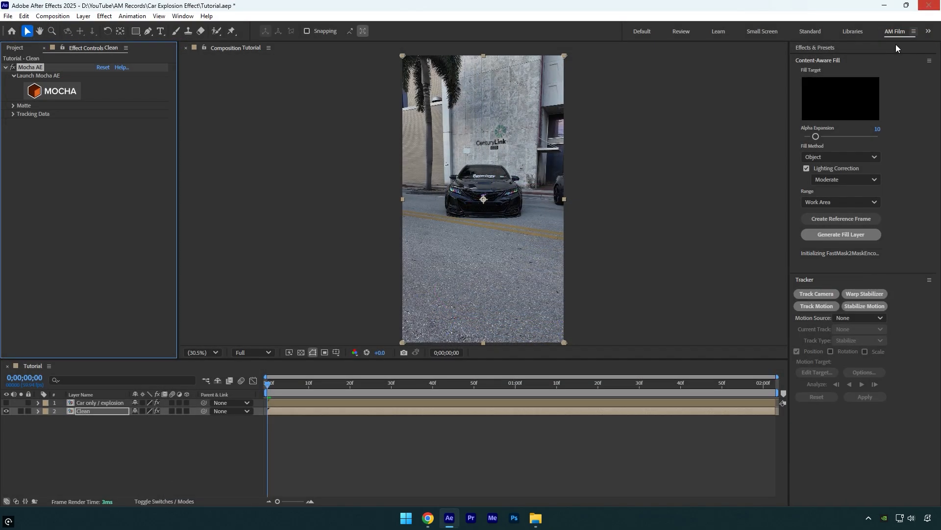
Create an AE mask from the Mocha shape, set it to Subtract, and make a reference frame.
click(13, 106)
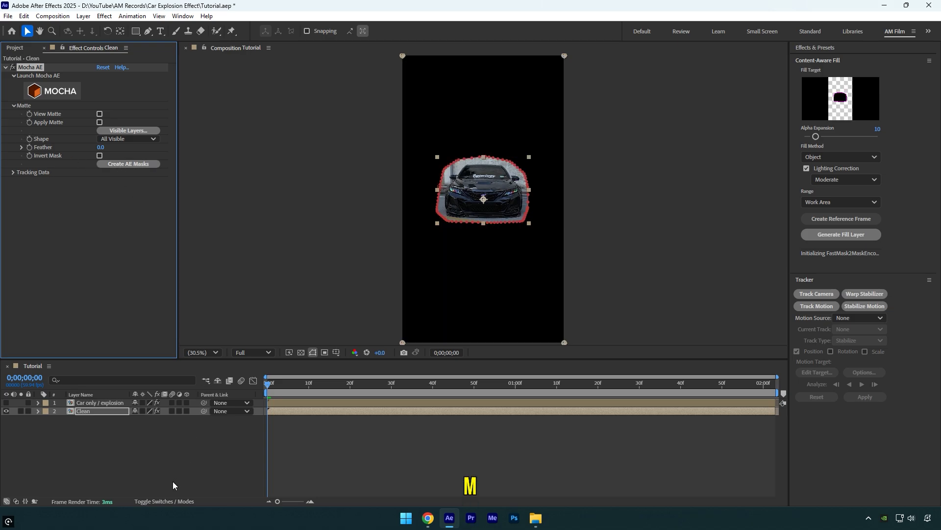
click(146, 420)
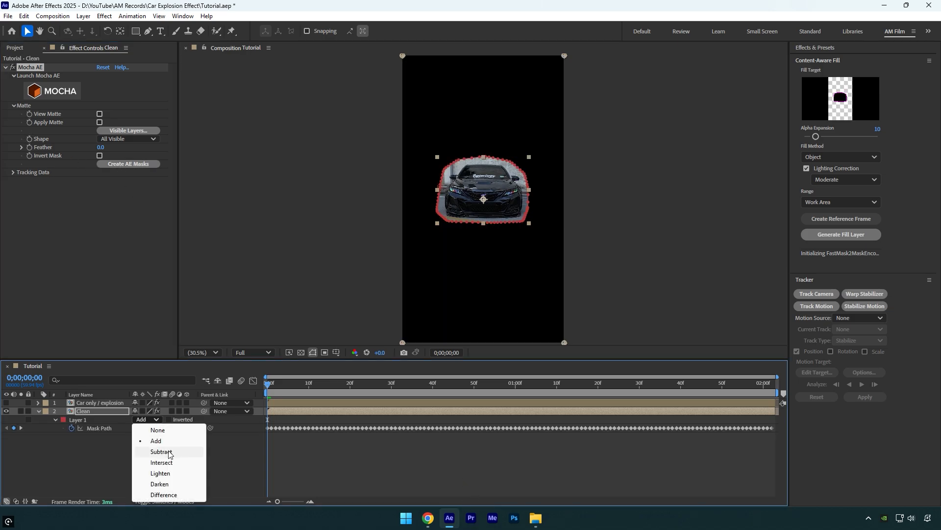
click(162, 452)
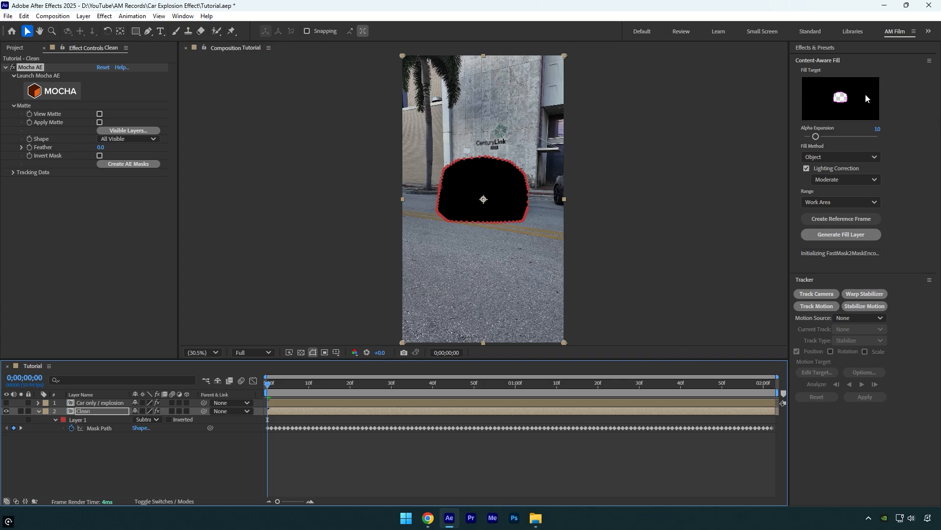
click(840, 218)
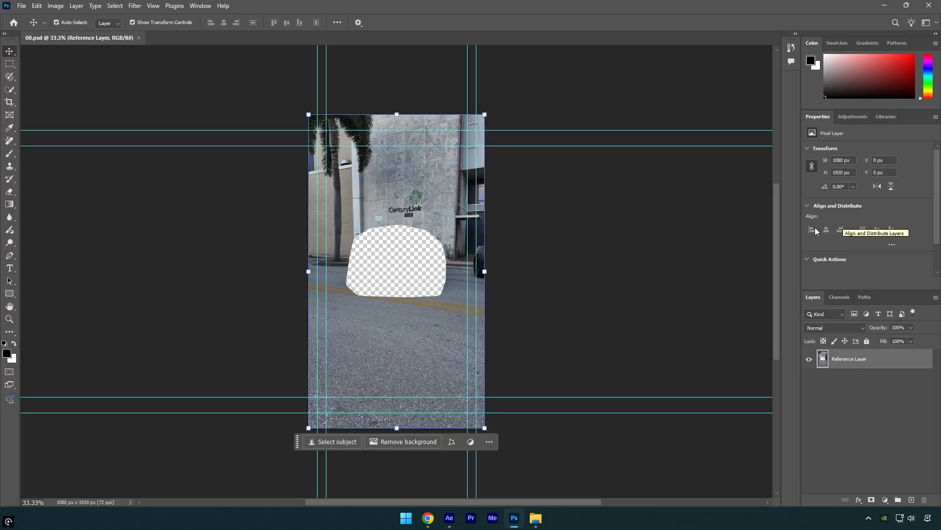
Paint out the car-shaped hole with Photoshop's Remove Tool.
click(9, 141)
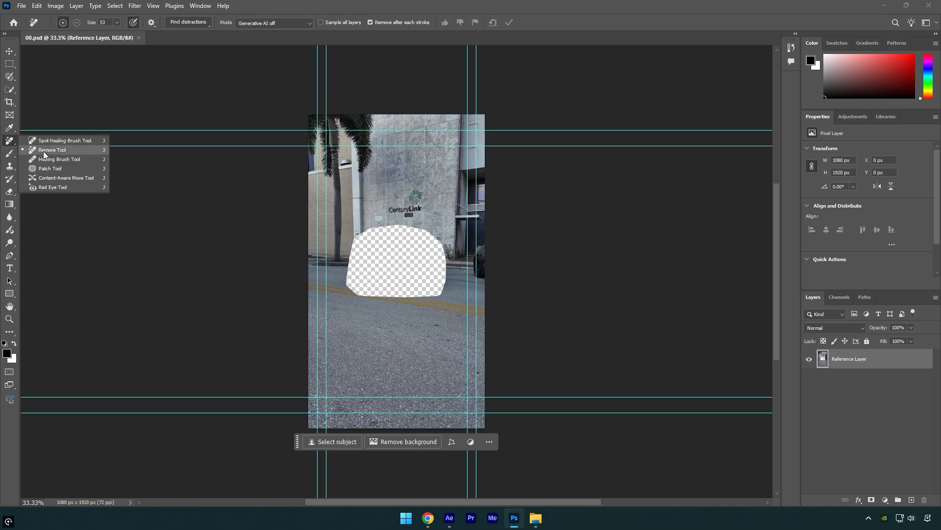
click(51, 149)
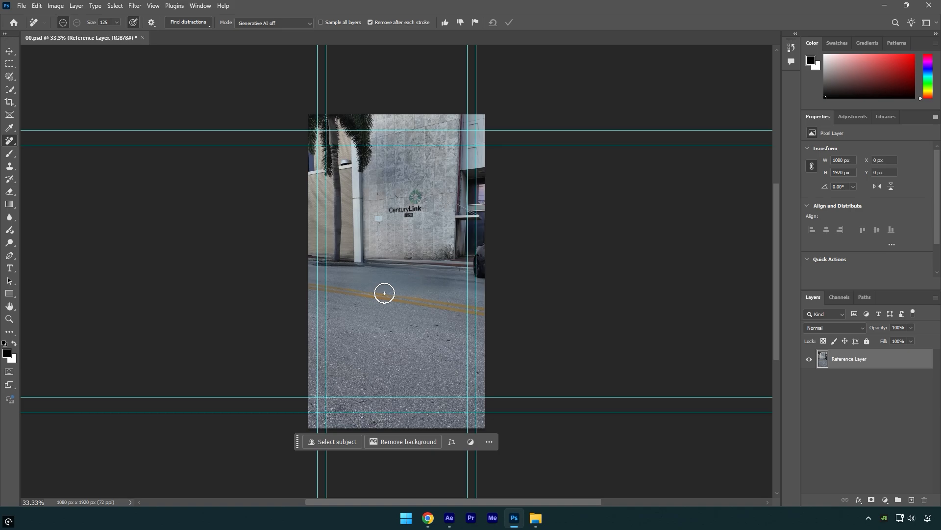
click(21, 6)
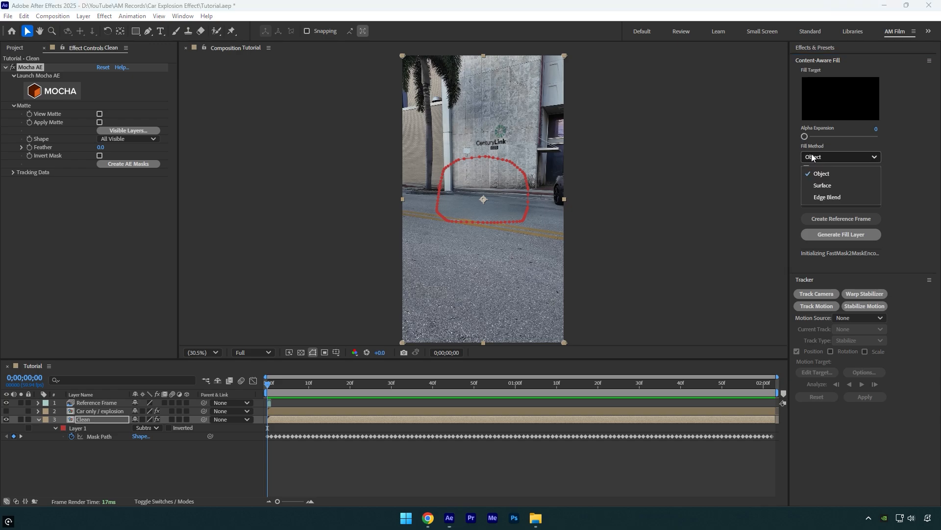
Generate a Content-Aware Fill layer using the Object fill method.
click(821, 173)
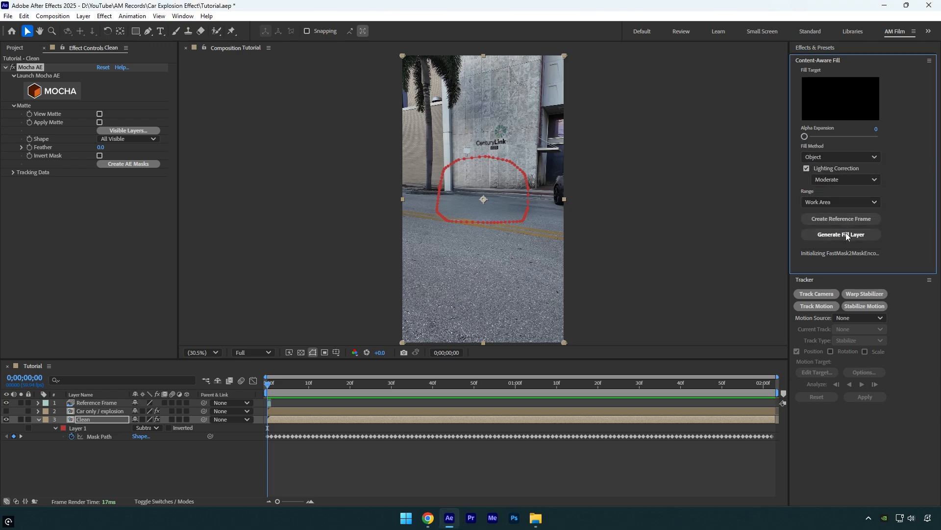
click(840, 234)
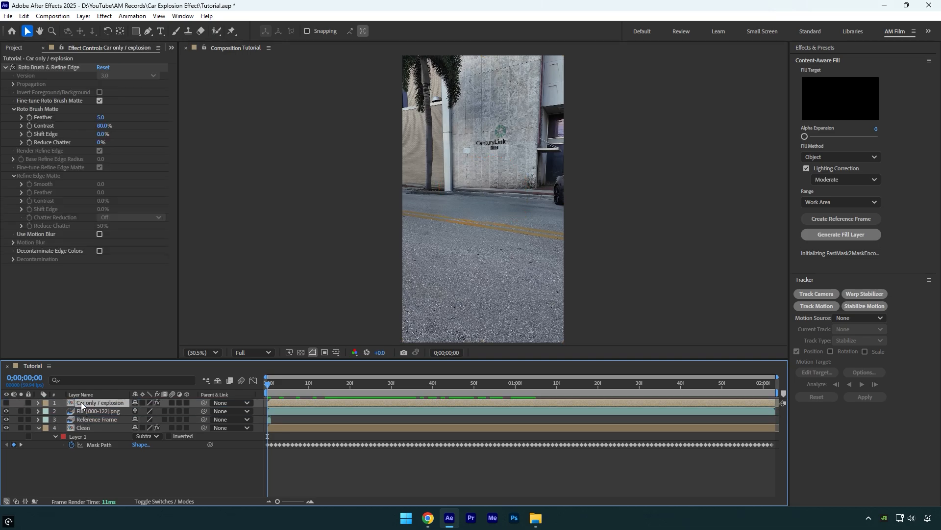
Set Shatter on 'Car only / explosion' to Rendered view, Glass pattern, and Third resolution.
click(6, 402)
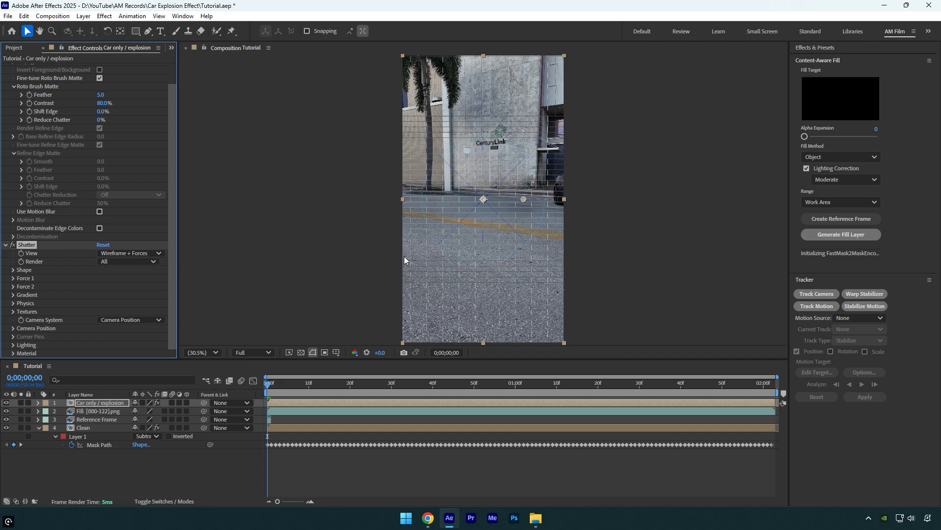
click(129, 252)
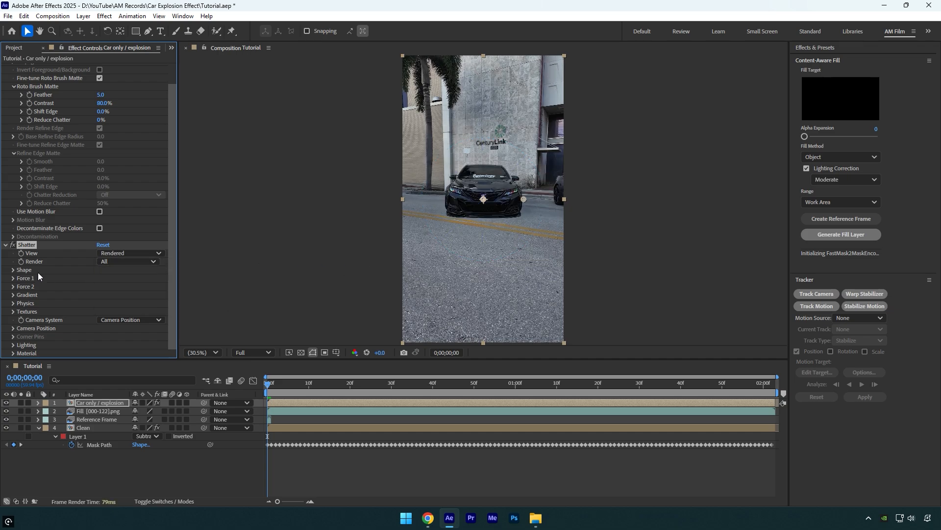
click(129, 278)
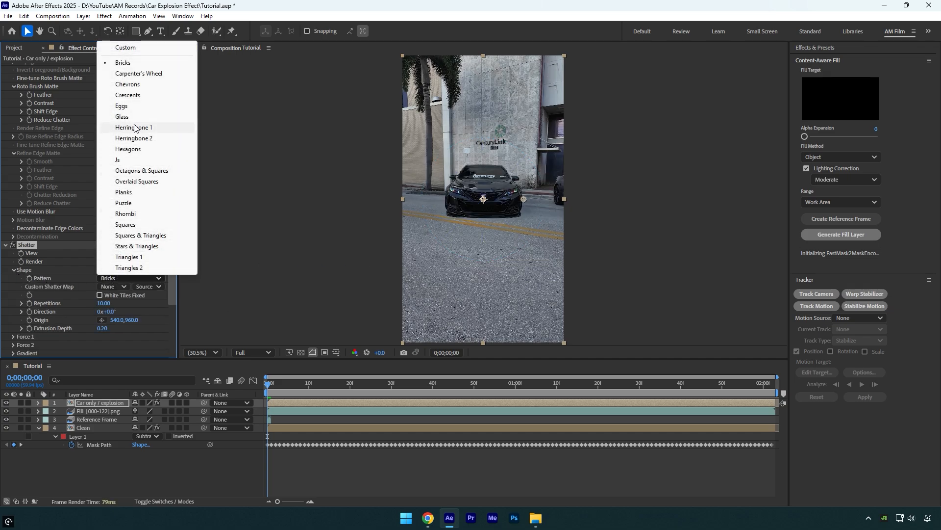
click(122, 116)
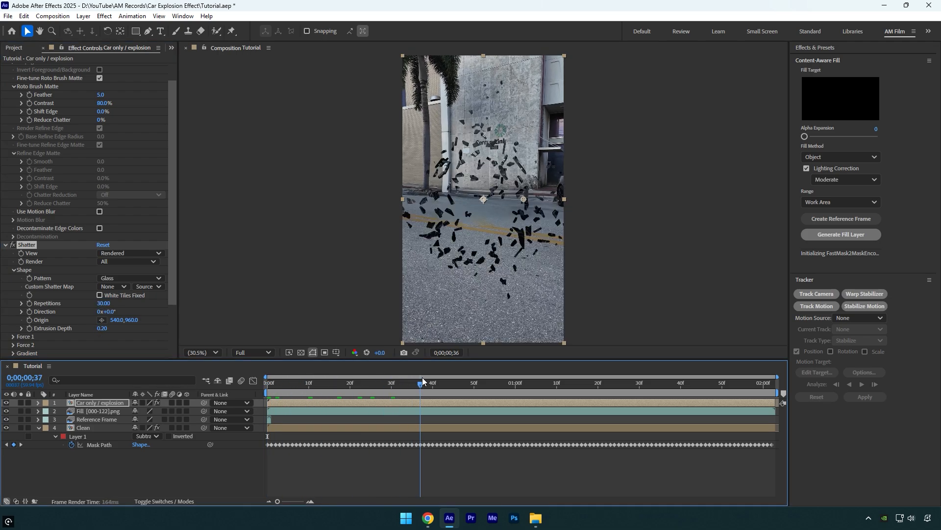
click(249, 353)
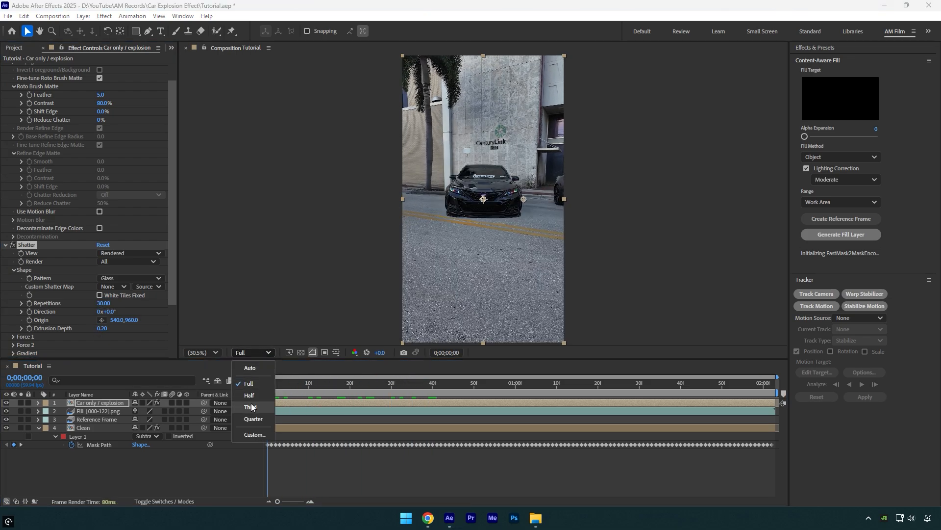
click(251, 407)
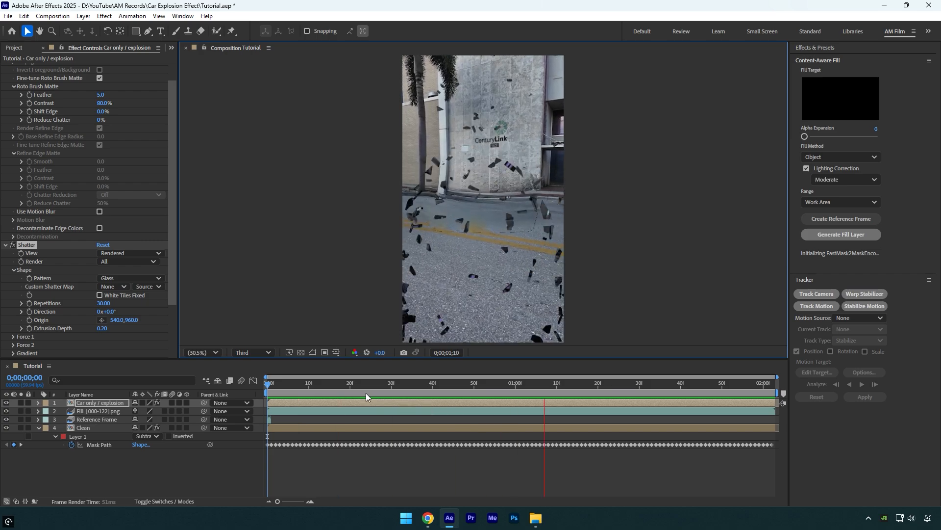
click(292, 383)
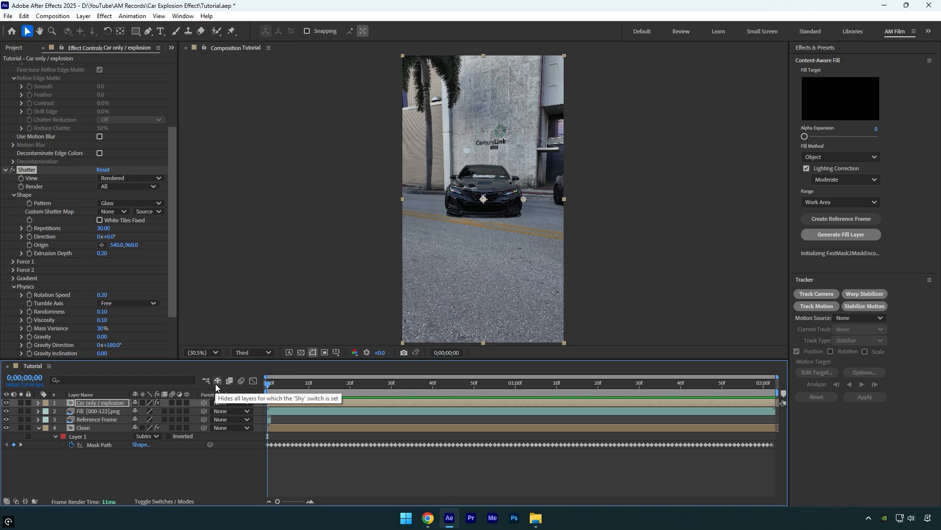
mouse_move(7, 435)
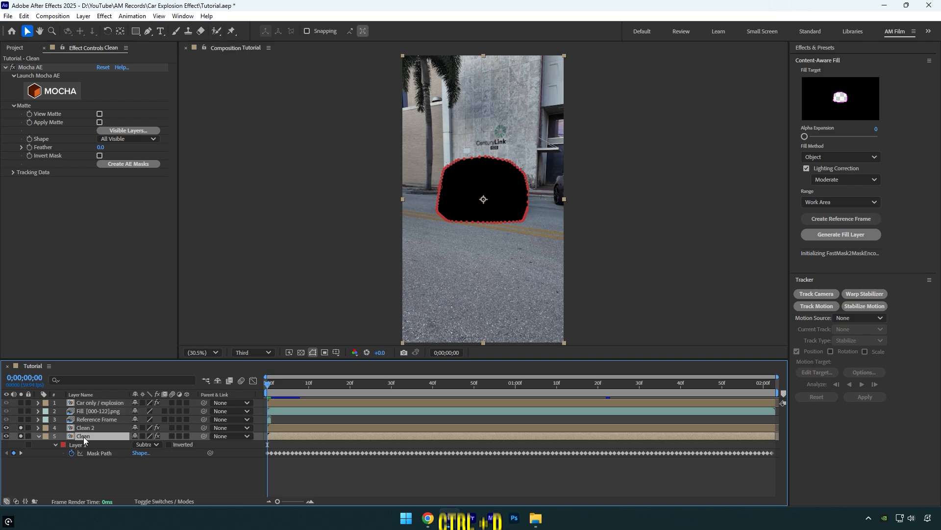
Camera-track the 'Tracker' layer and create a solid and camera at the car.
text(Tracker)
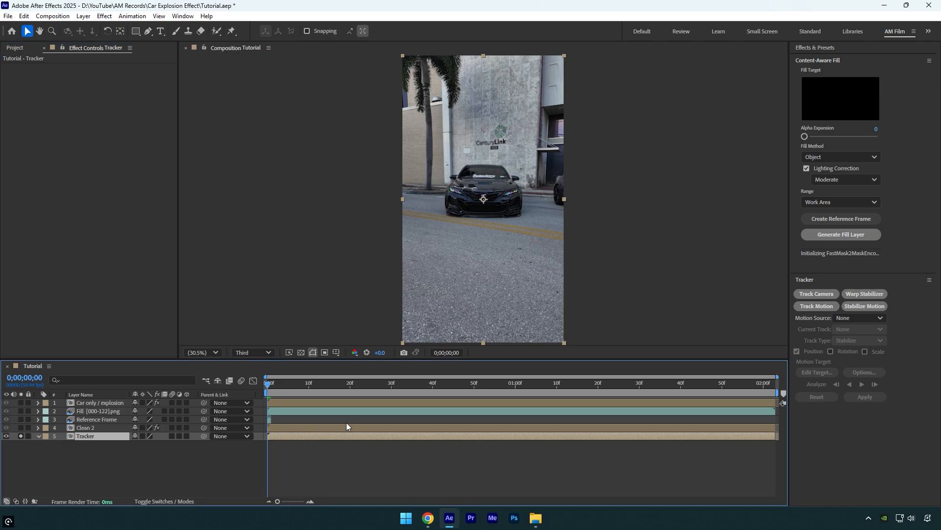
click(816, 294)
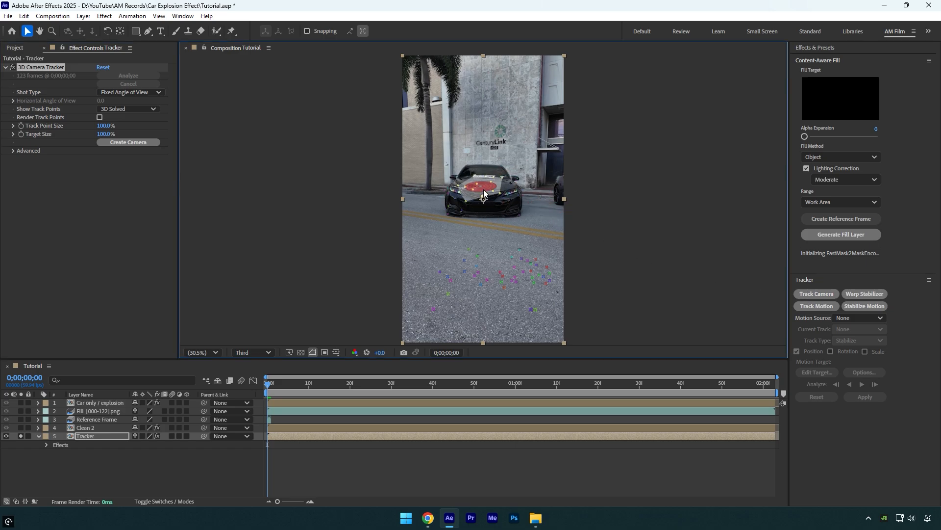
click(128, 142)
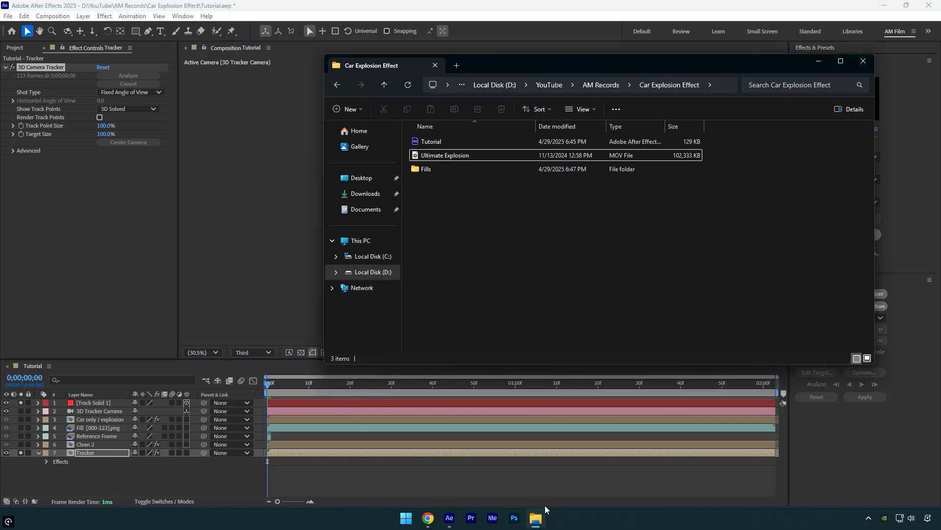
Import Ultimate Explosion.mov as a 3D layer at the Track Solid's position.
double_click(444, 155)
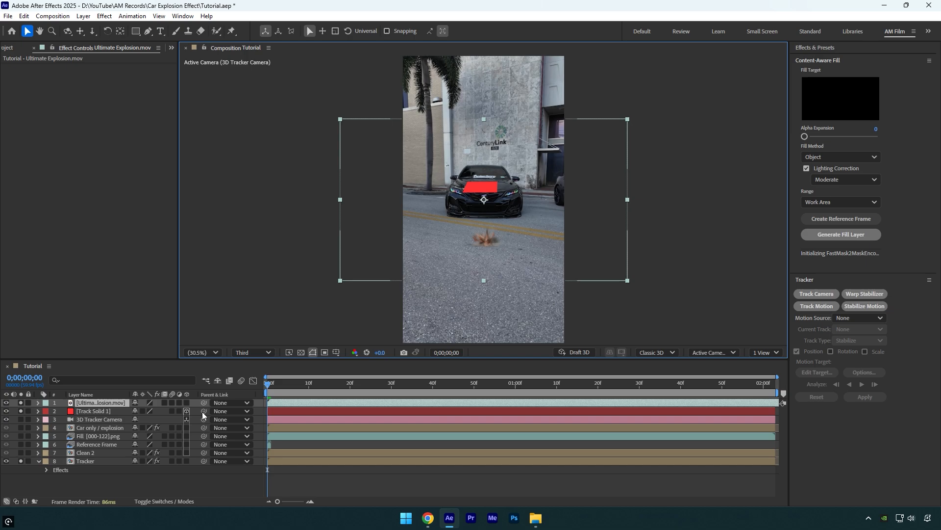
click(94, 411)
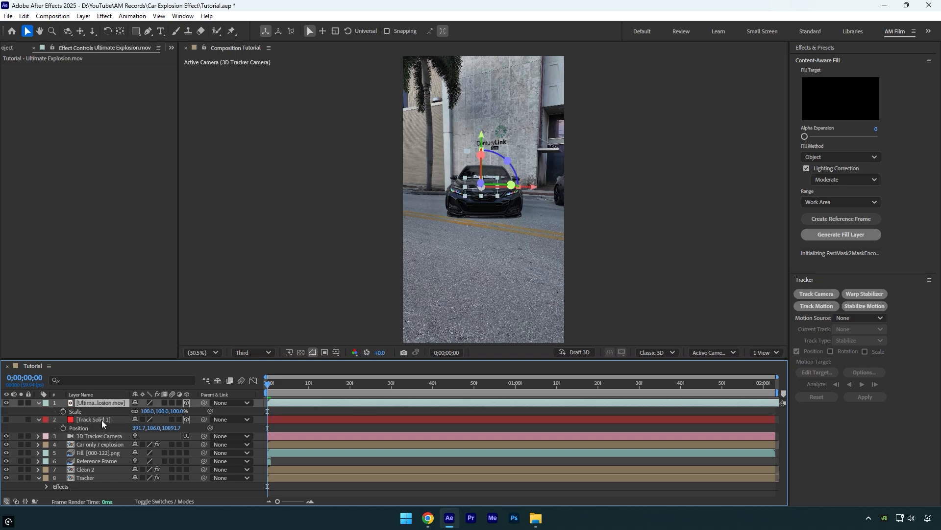
click(370, 383)
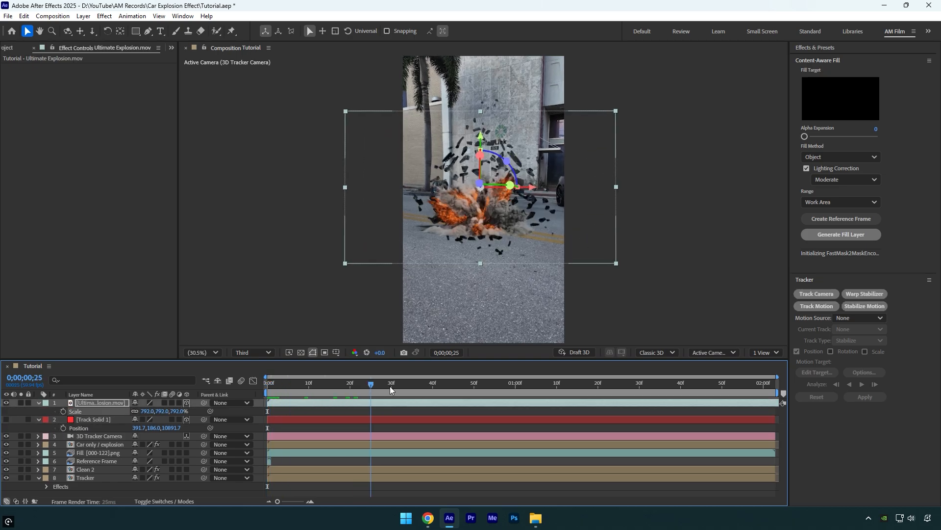